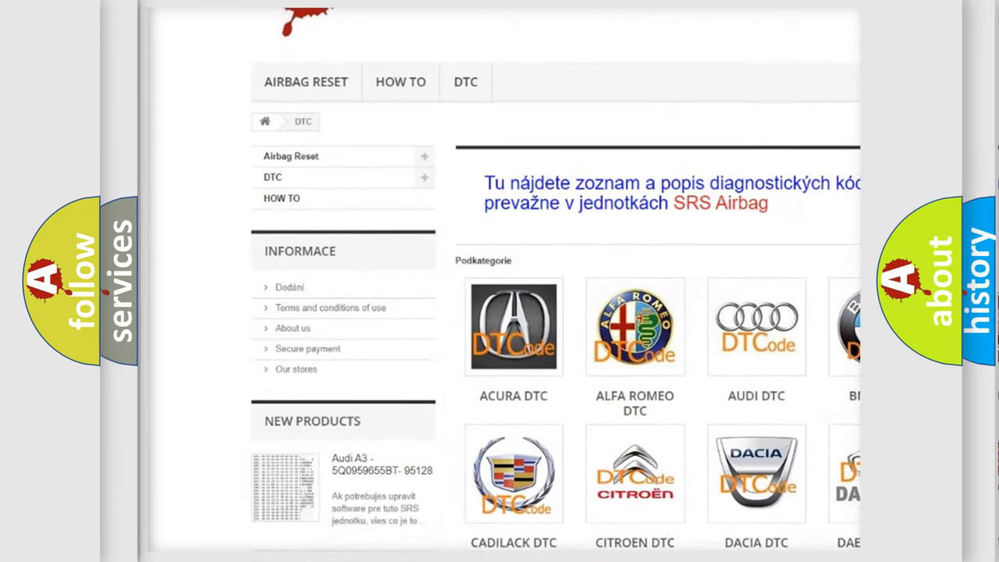
pyautogui.scroll(-3)
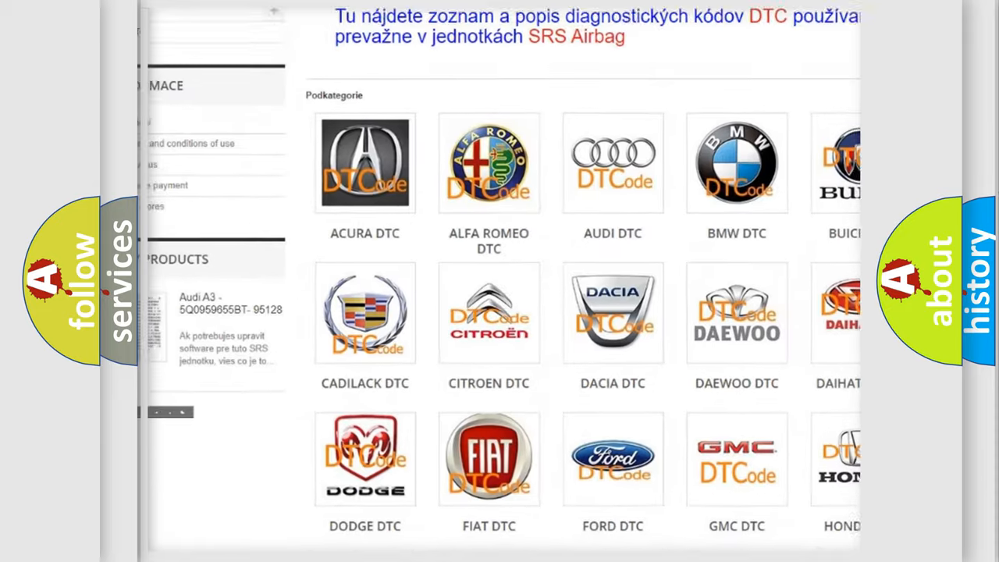
pyautogui.scroll(-3)
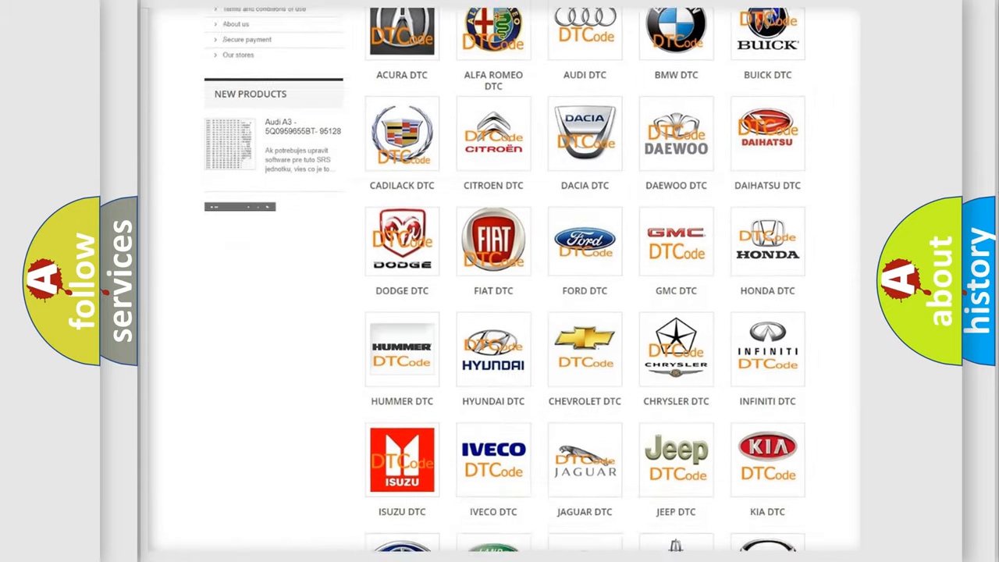
pyautogui.scroll(-3)
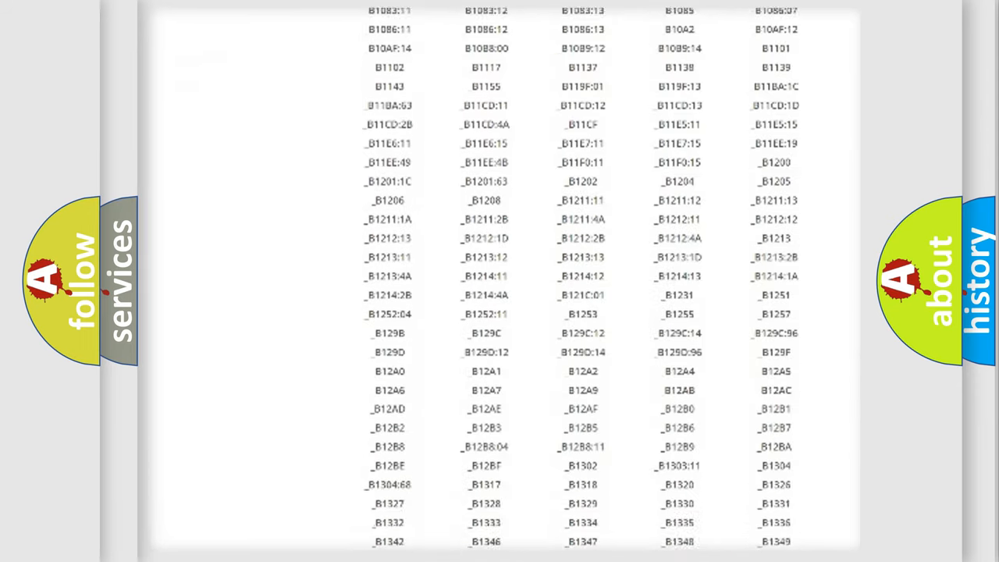
pyautogui.scroll(-3)
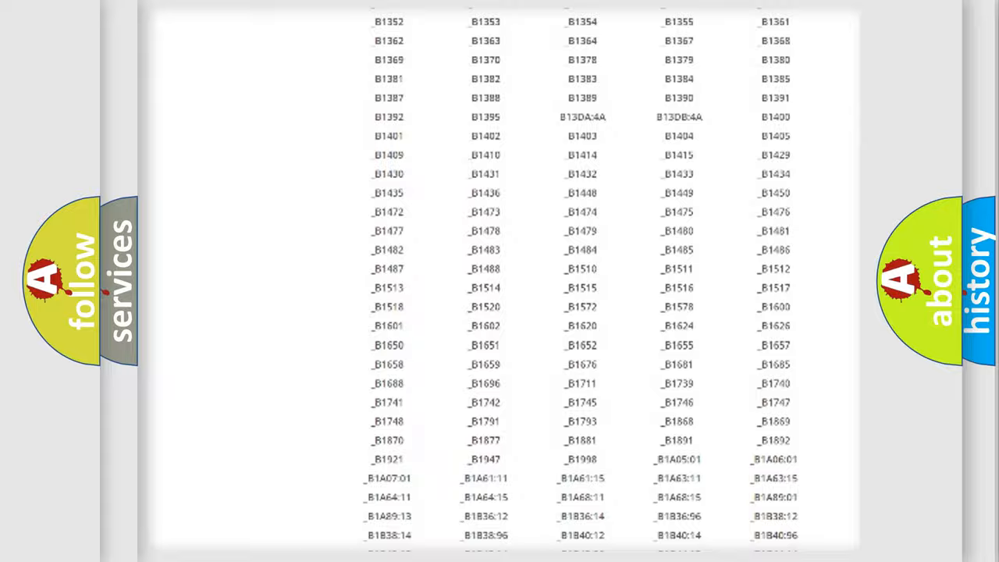